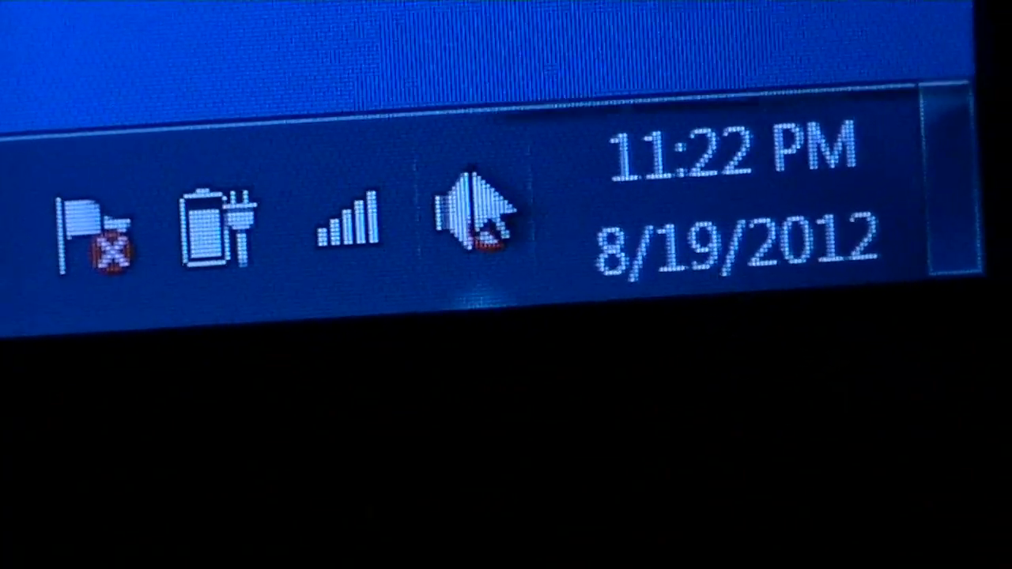
Show the taskbar speaker's menu listing playback devices, recording devices, sounds and volume options.
right_click(466, 221)
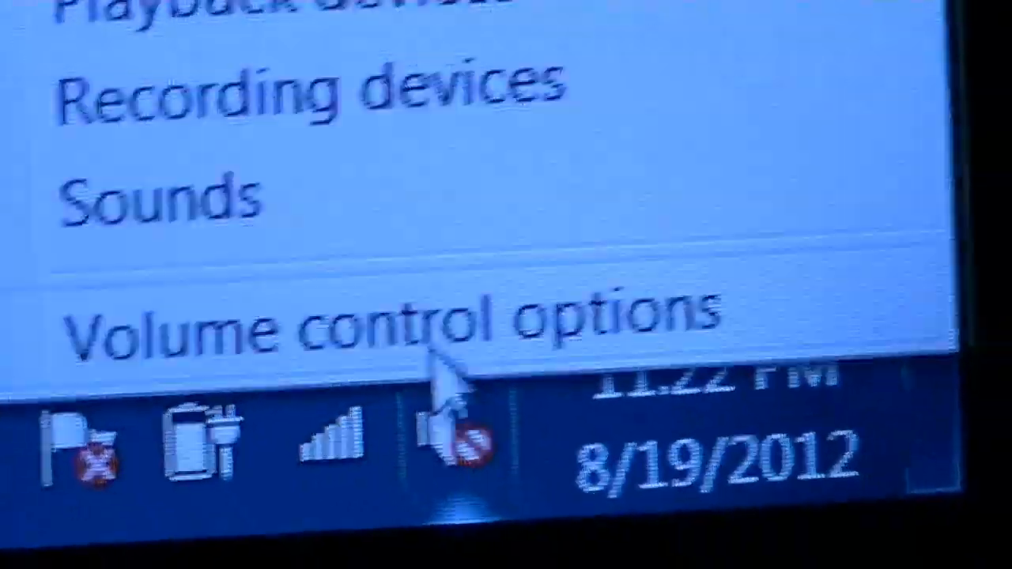